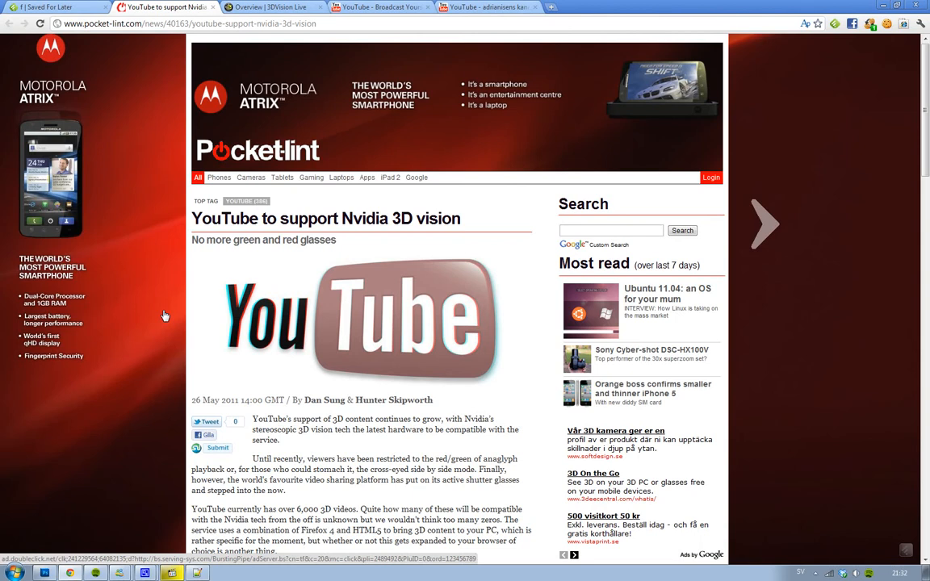
# Scroll down past the YouTube logo to read more of the article body
pyautogui.scroll(-3)
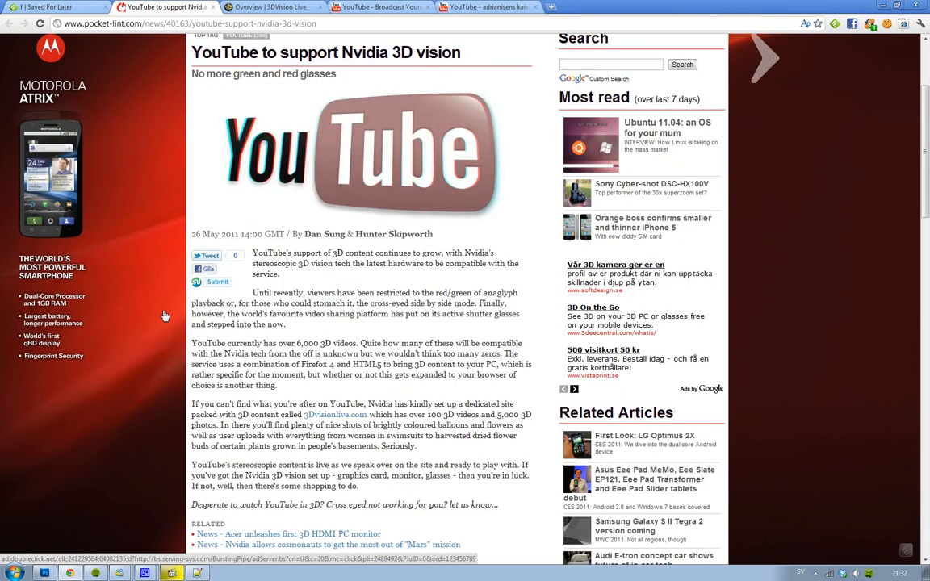
# Scroll to the article's tags, then switch to the 'Overview | 3DVision Live' site
pyautogui.scroll(-3)
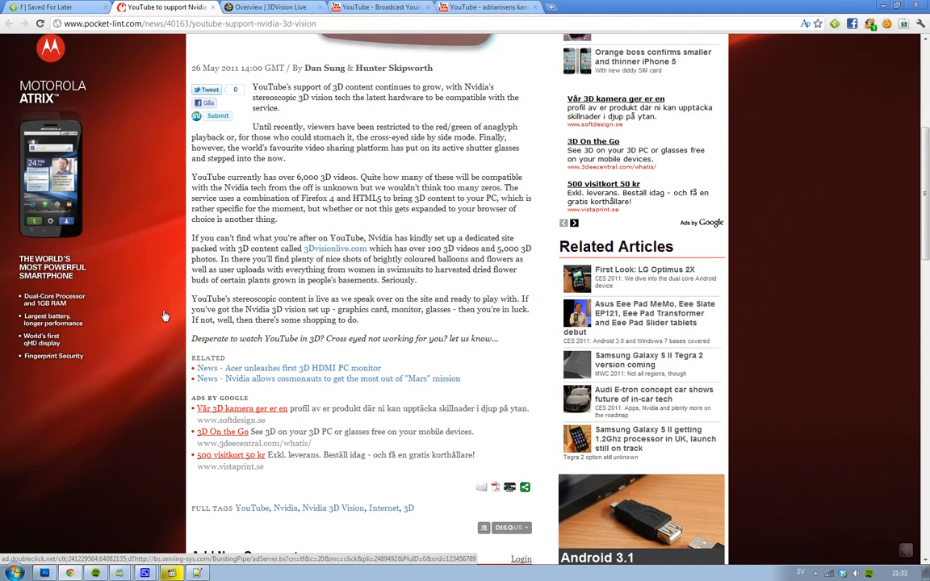
pyautogui.click(271, 10)
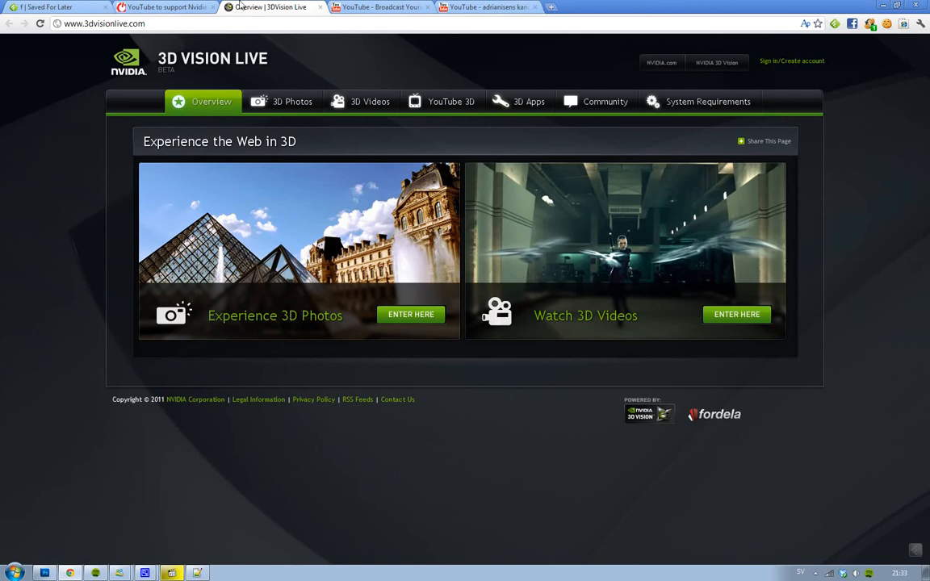
pyautogui.moveTo(482, 239)
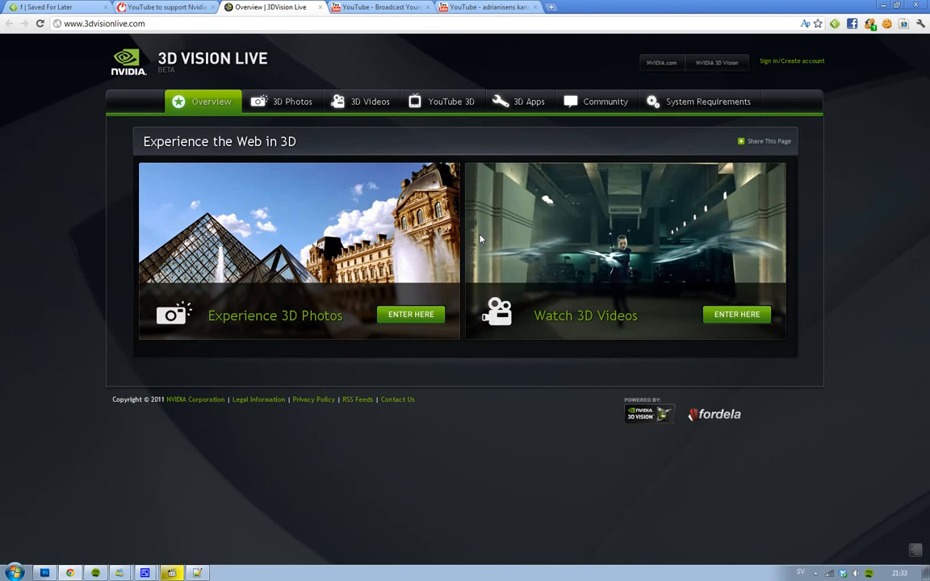
# After viewing Experience the Web in 3D, return to the Pocket-lint article
pyautogui.click(168, 6)
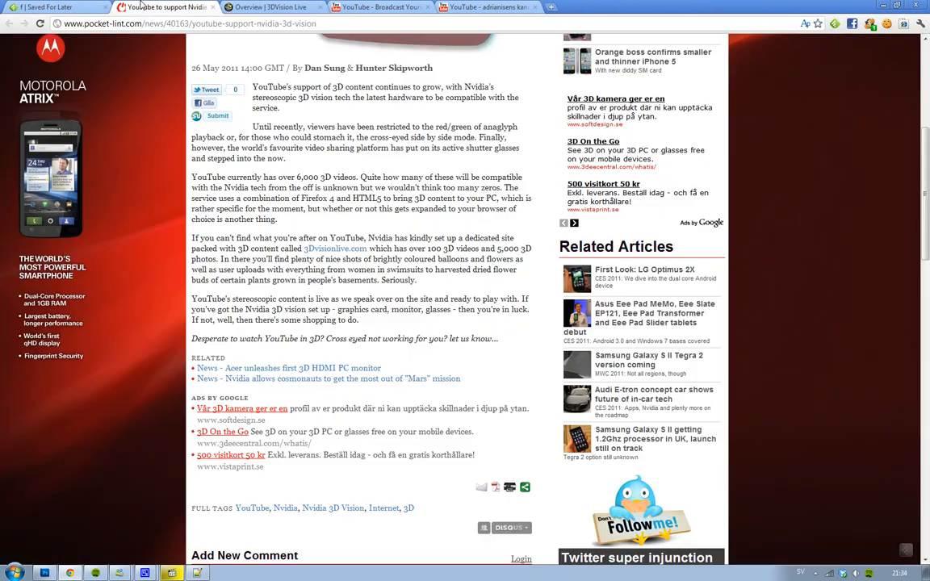
pyautogui.moveTo(142, 9)
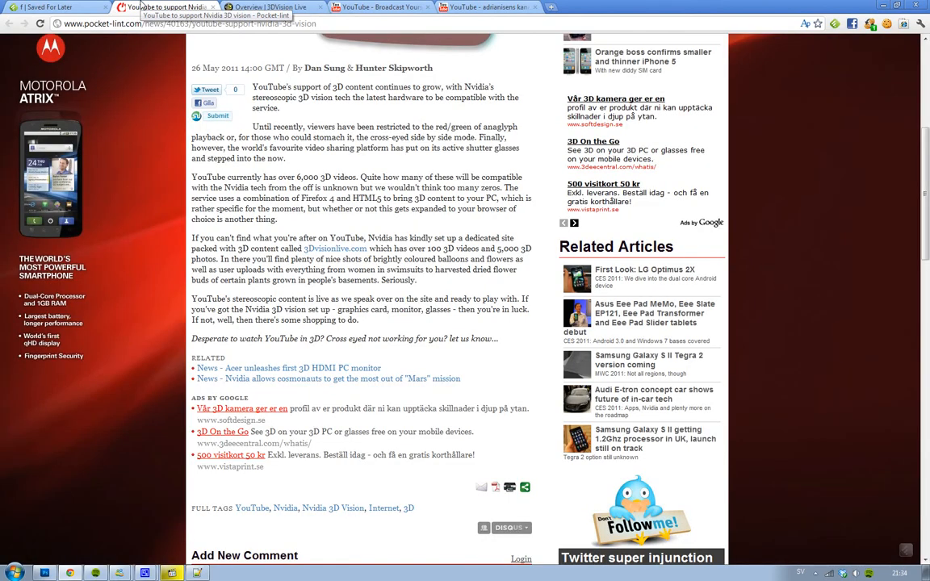